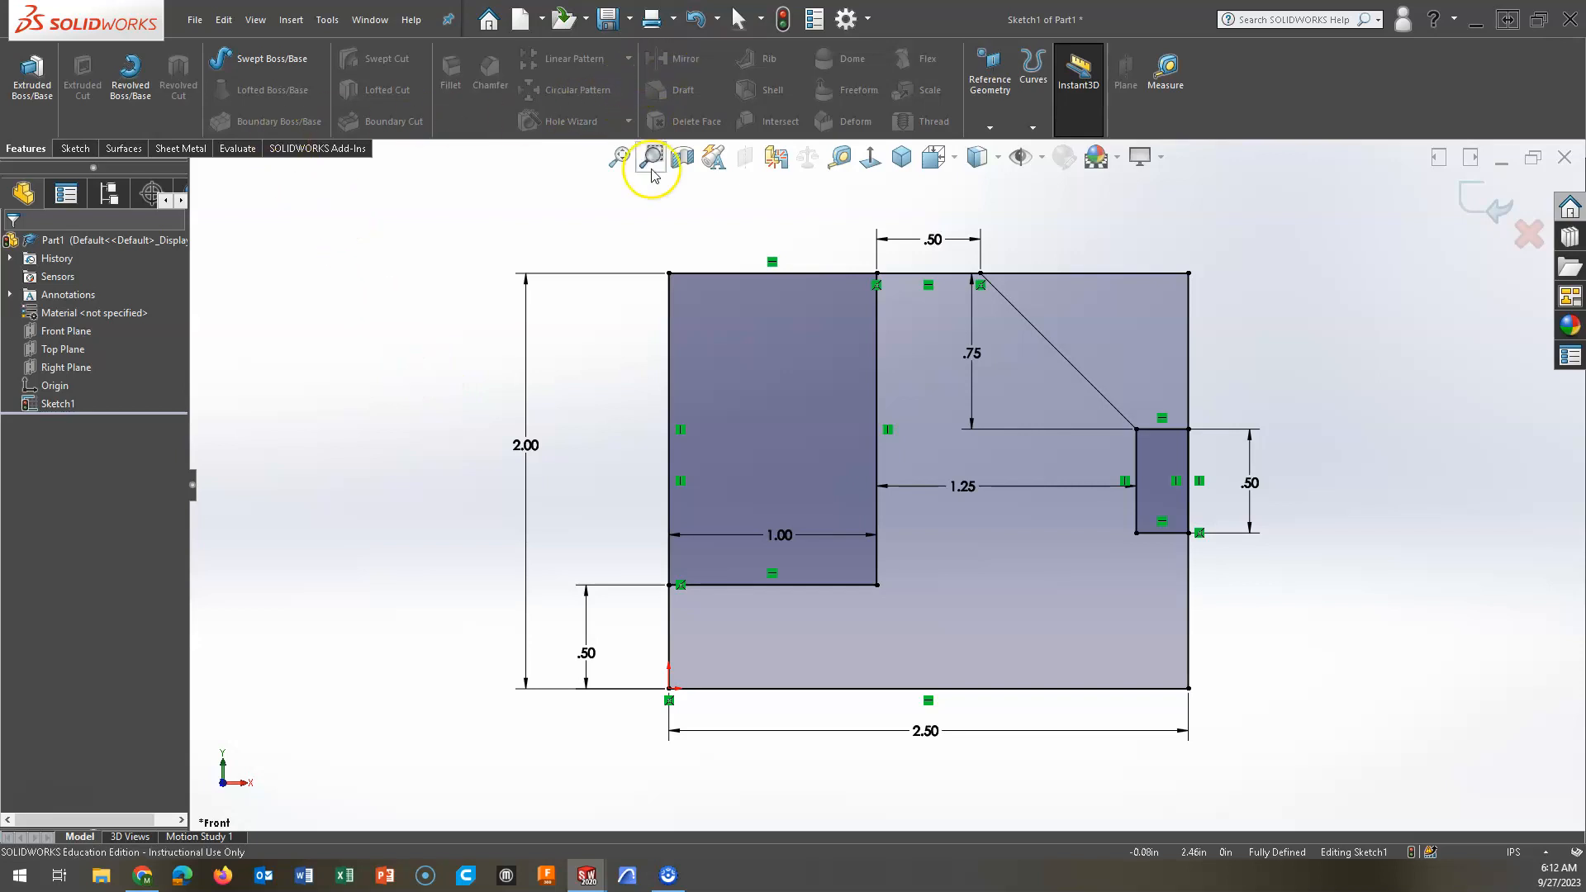
Cancel the started boss-extrude and exit Sketch1, leaving the half profile unextruded.
{"action": "left_click", "coordinate": [32, 76]}
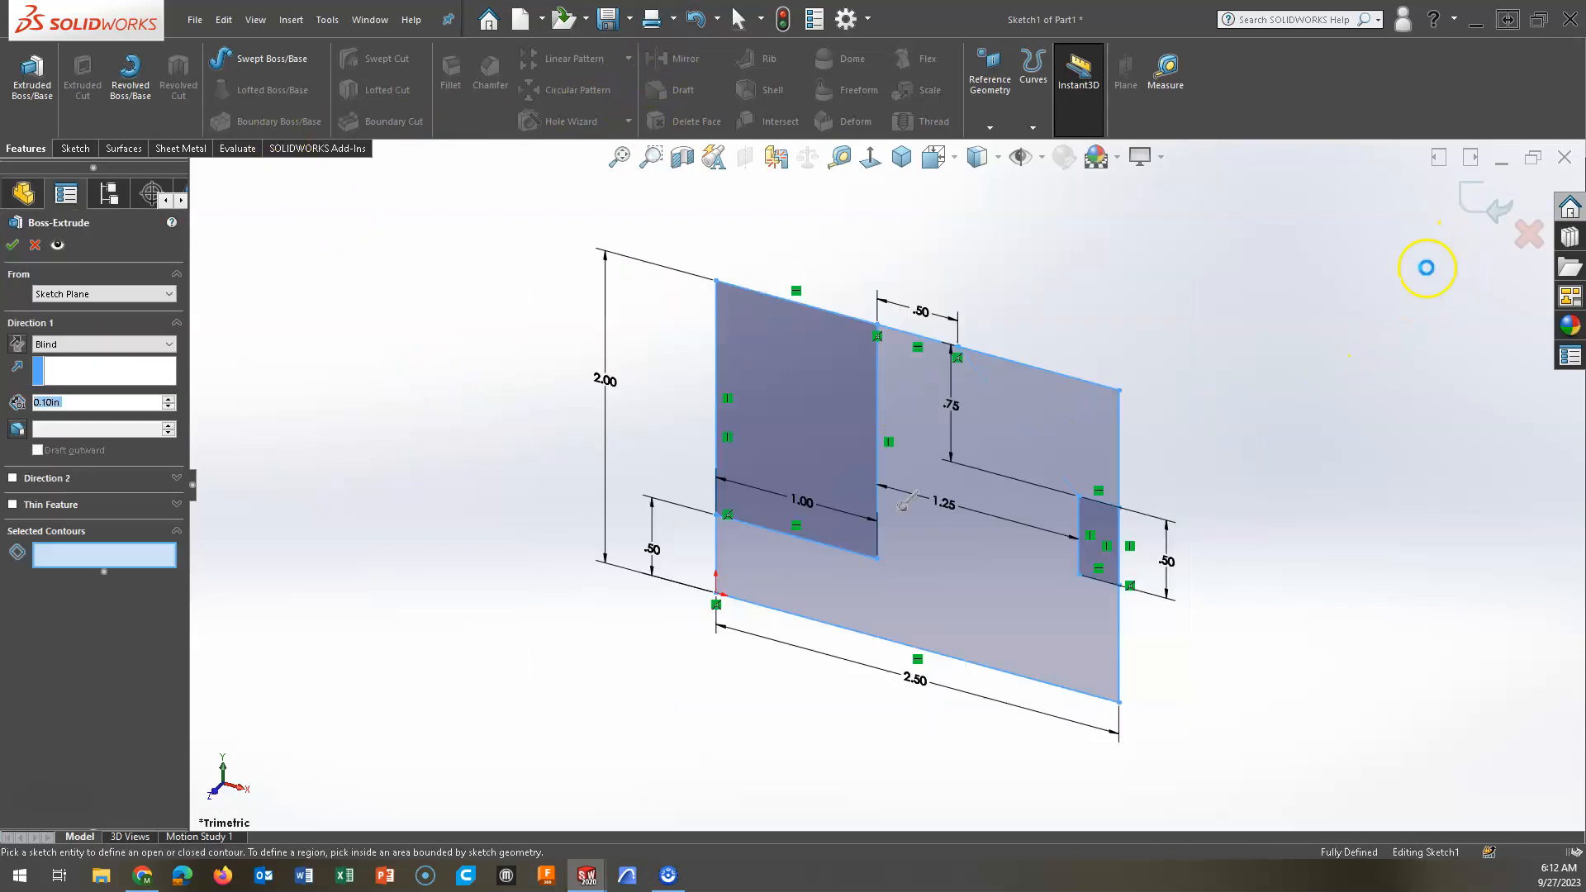
{"action": "left_click", "coordinate": [71, 147]}
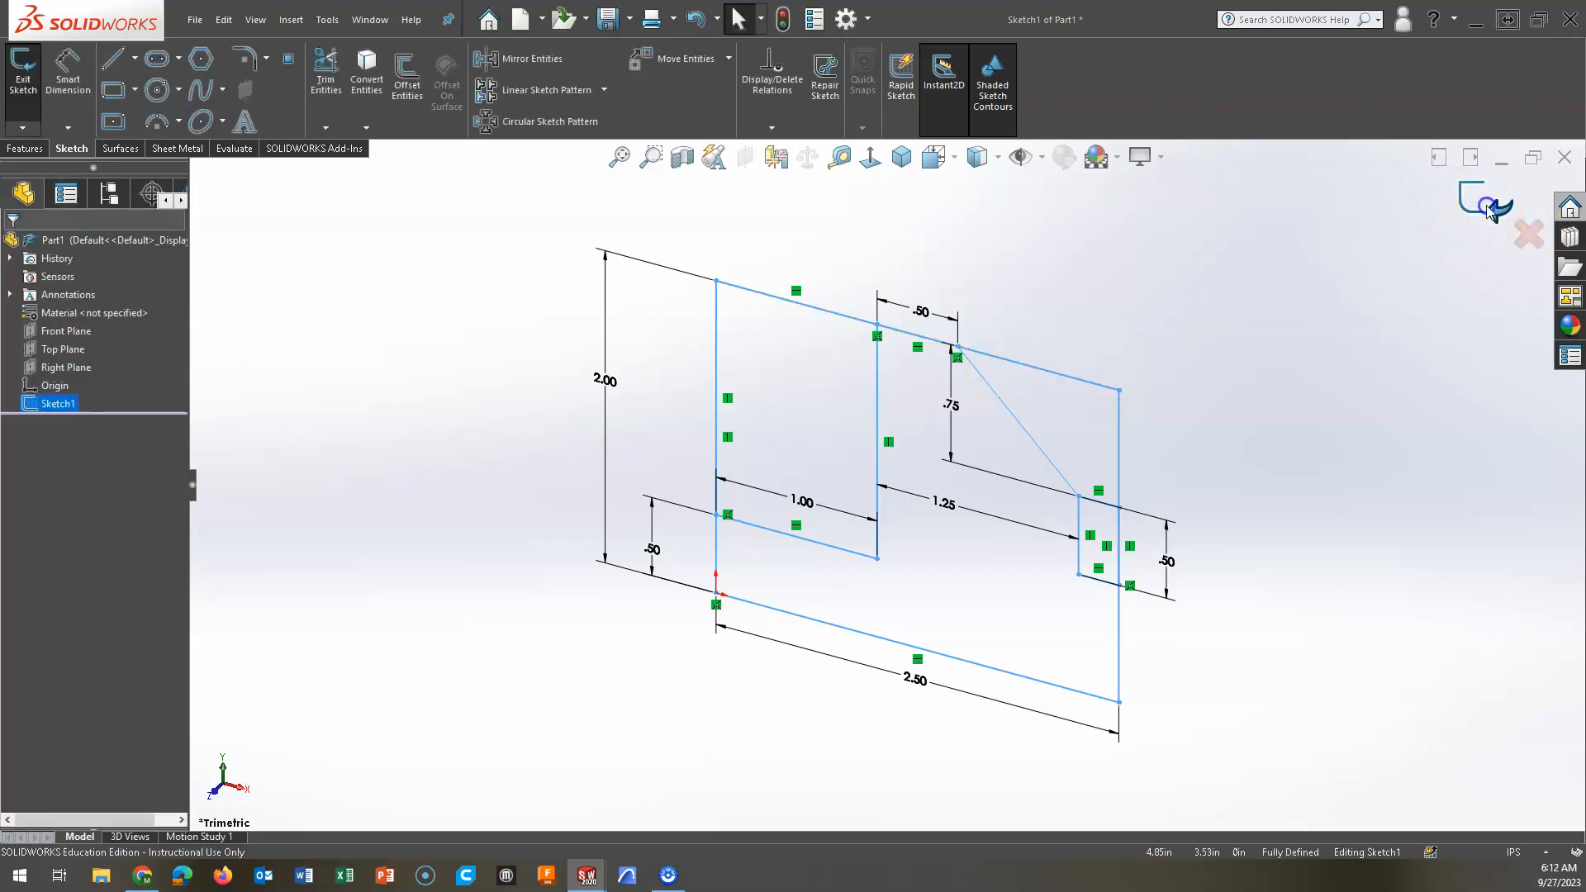
{"action": "left_click", "coordinate": [1482, 197]}
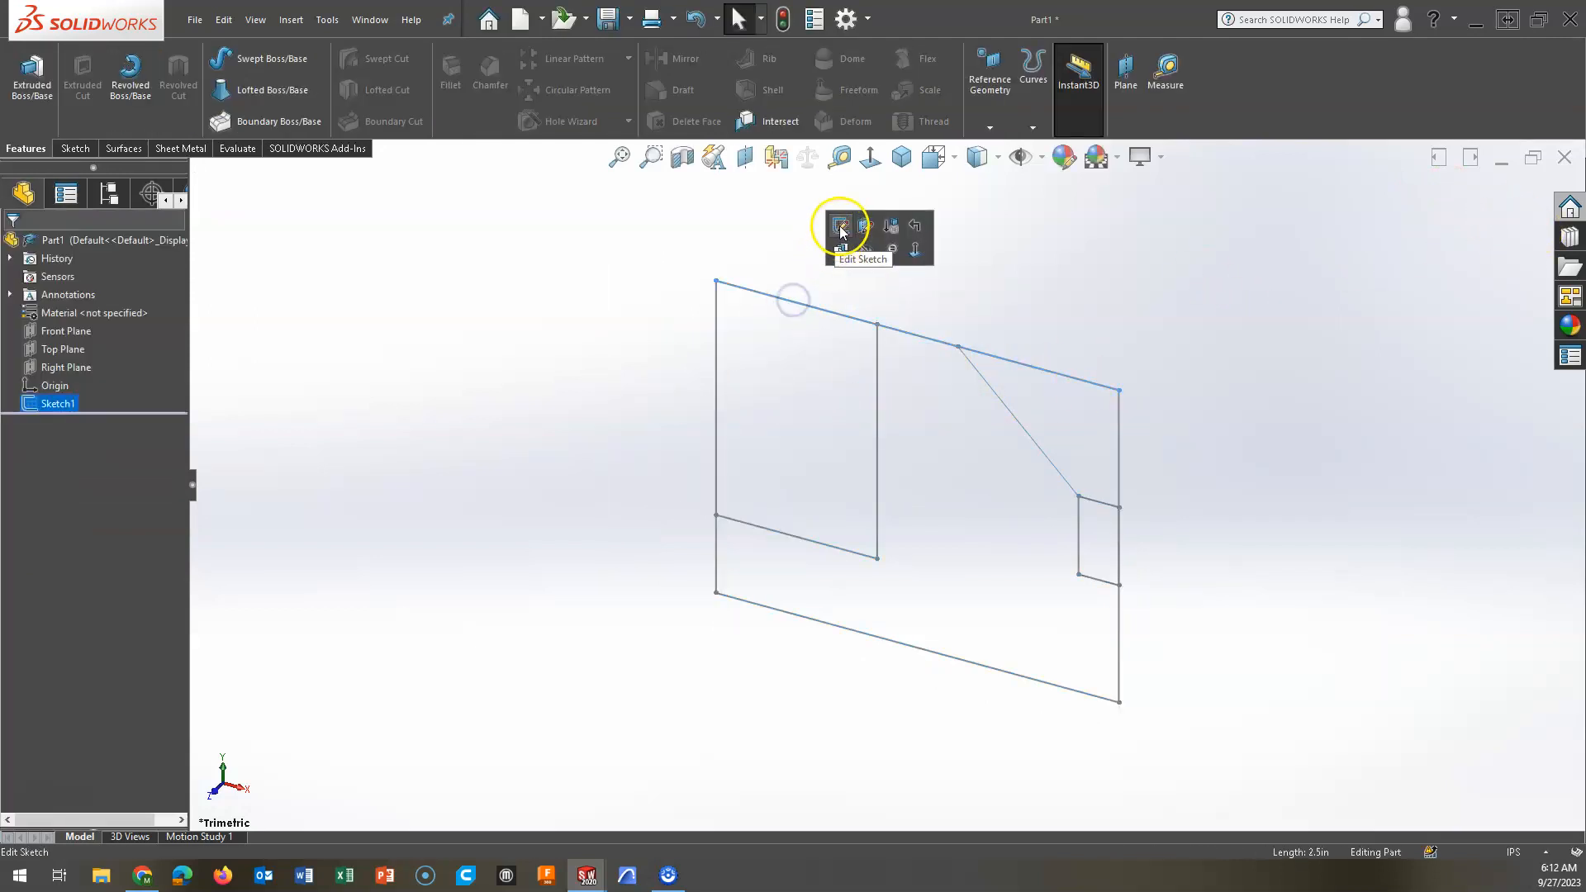
Edit Sketch1 and box-select all thirteen profile lines as the entities to mirror.
{"action": "left_click", "coordinate": [840, 227]}
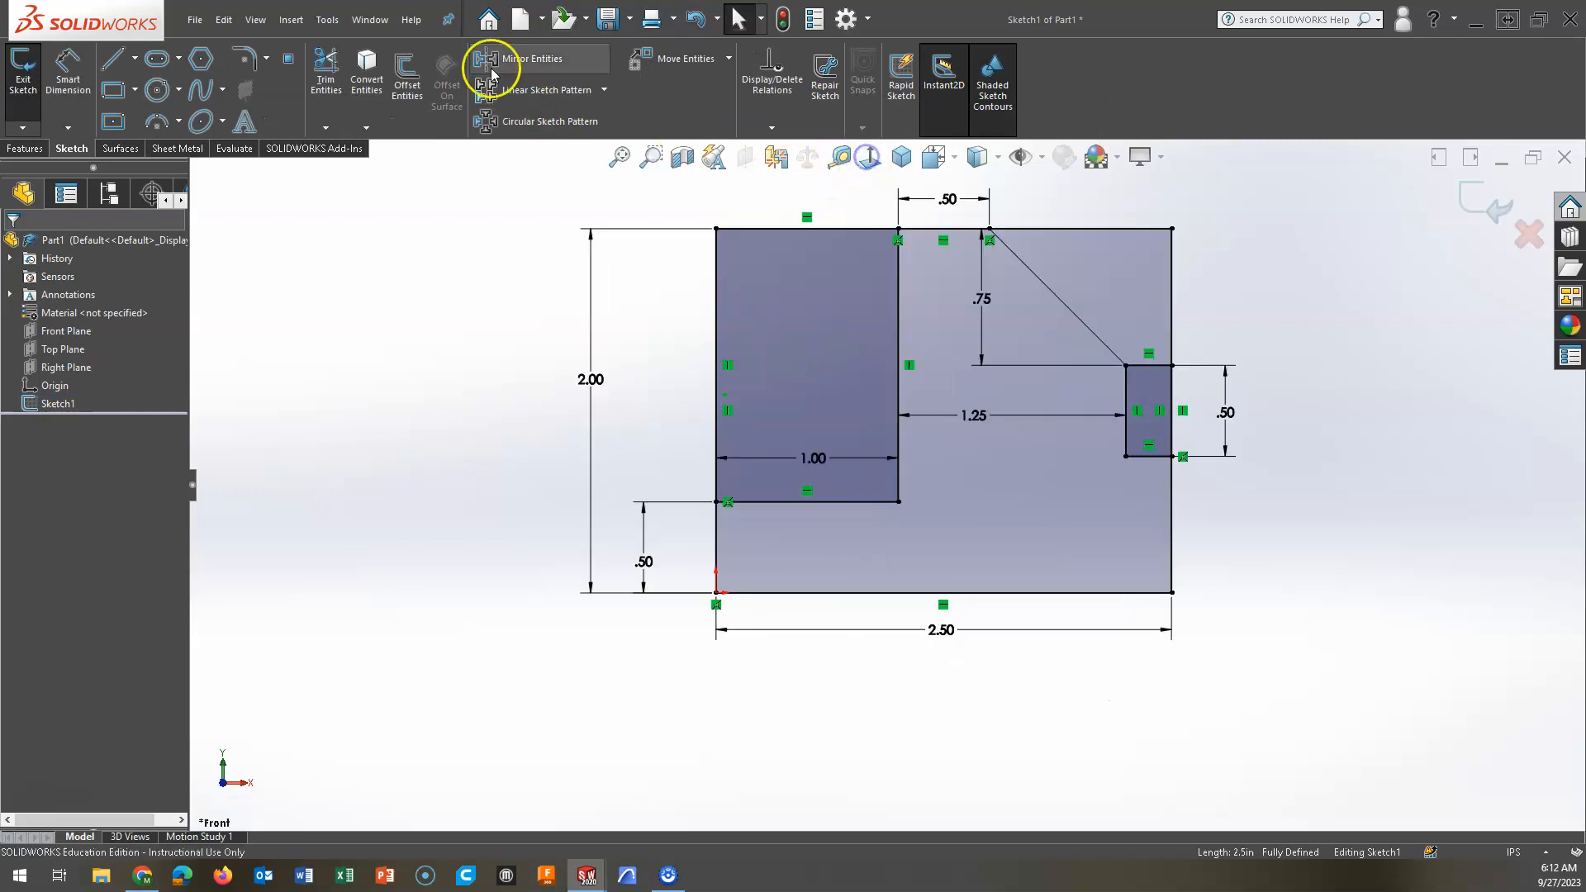
{"action": "mouse_move", "coordinate": [491, 66]}
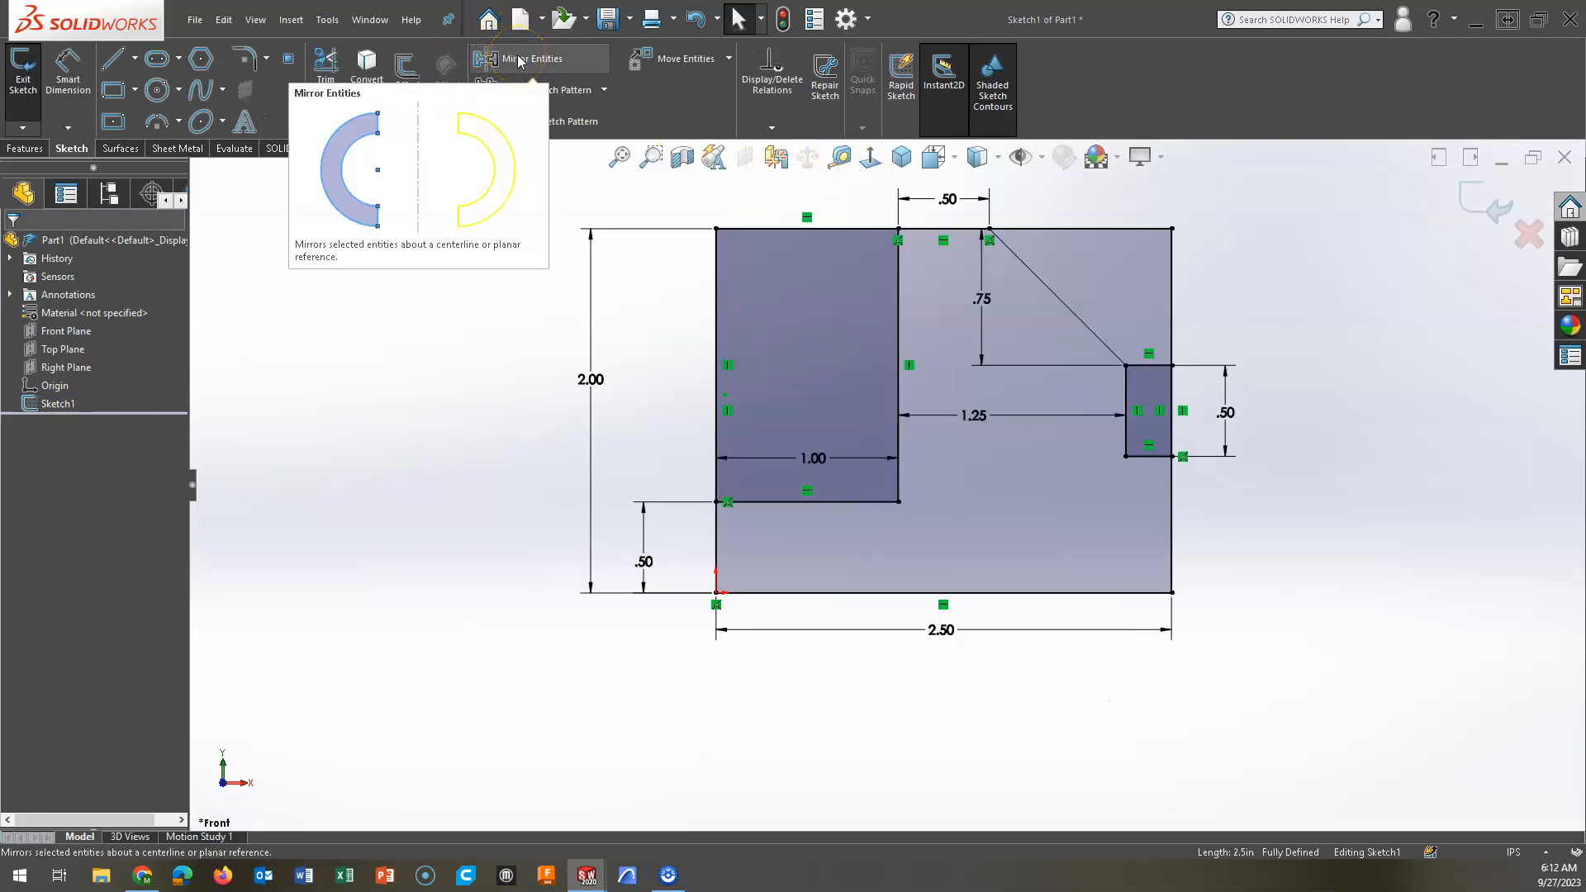
{"action": "left_click", "coordinate": [517, 59]}
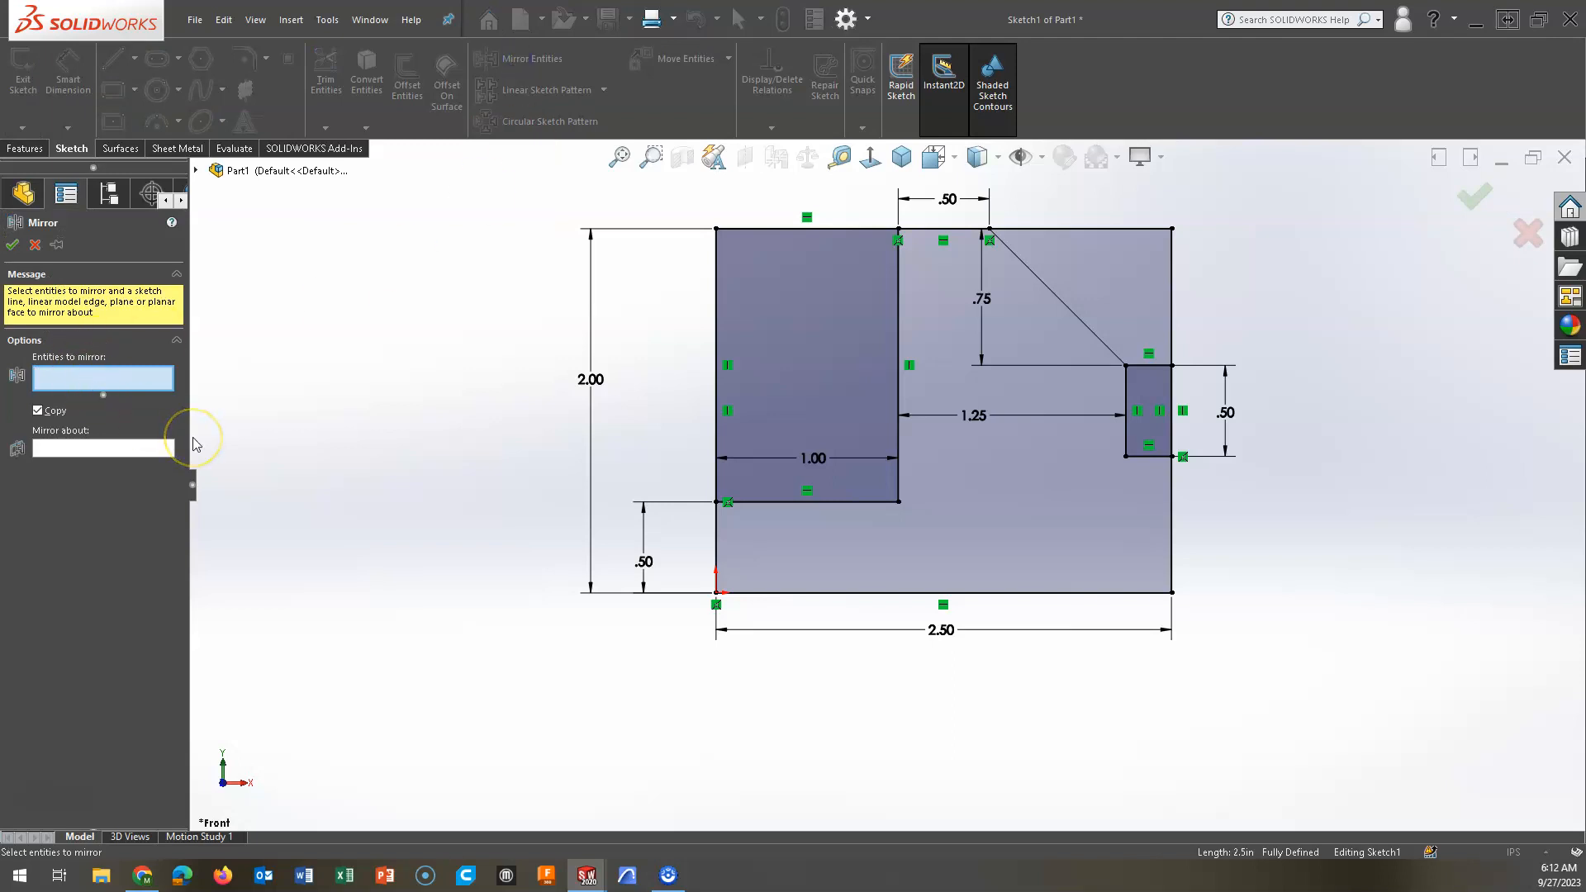
{"action": "mouse_move", "coordinate": [544, 611]}
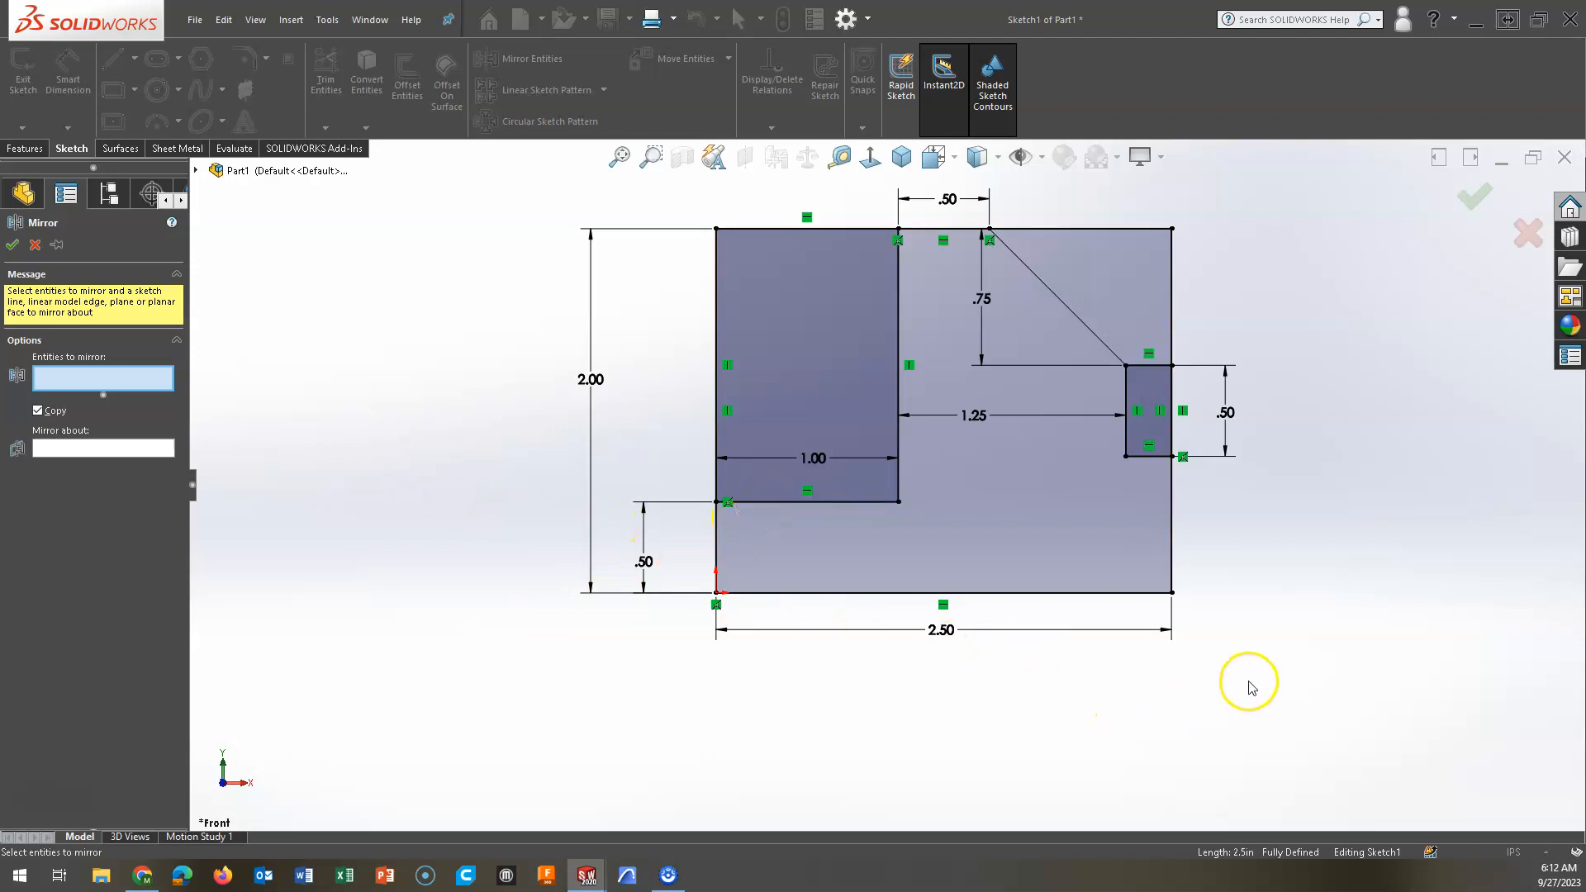
{"action": "left_click_drag", "start_coordinate": [1251, 681], "coordinate": [607, 200]}
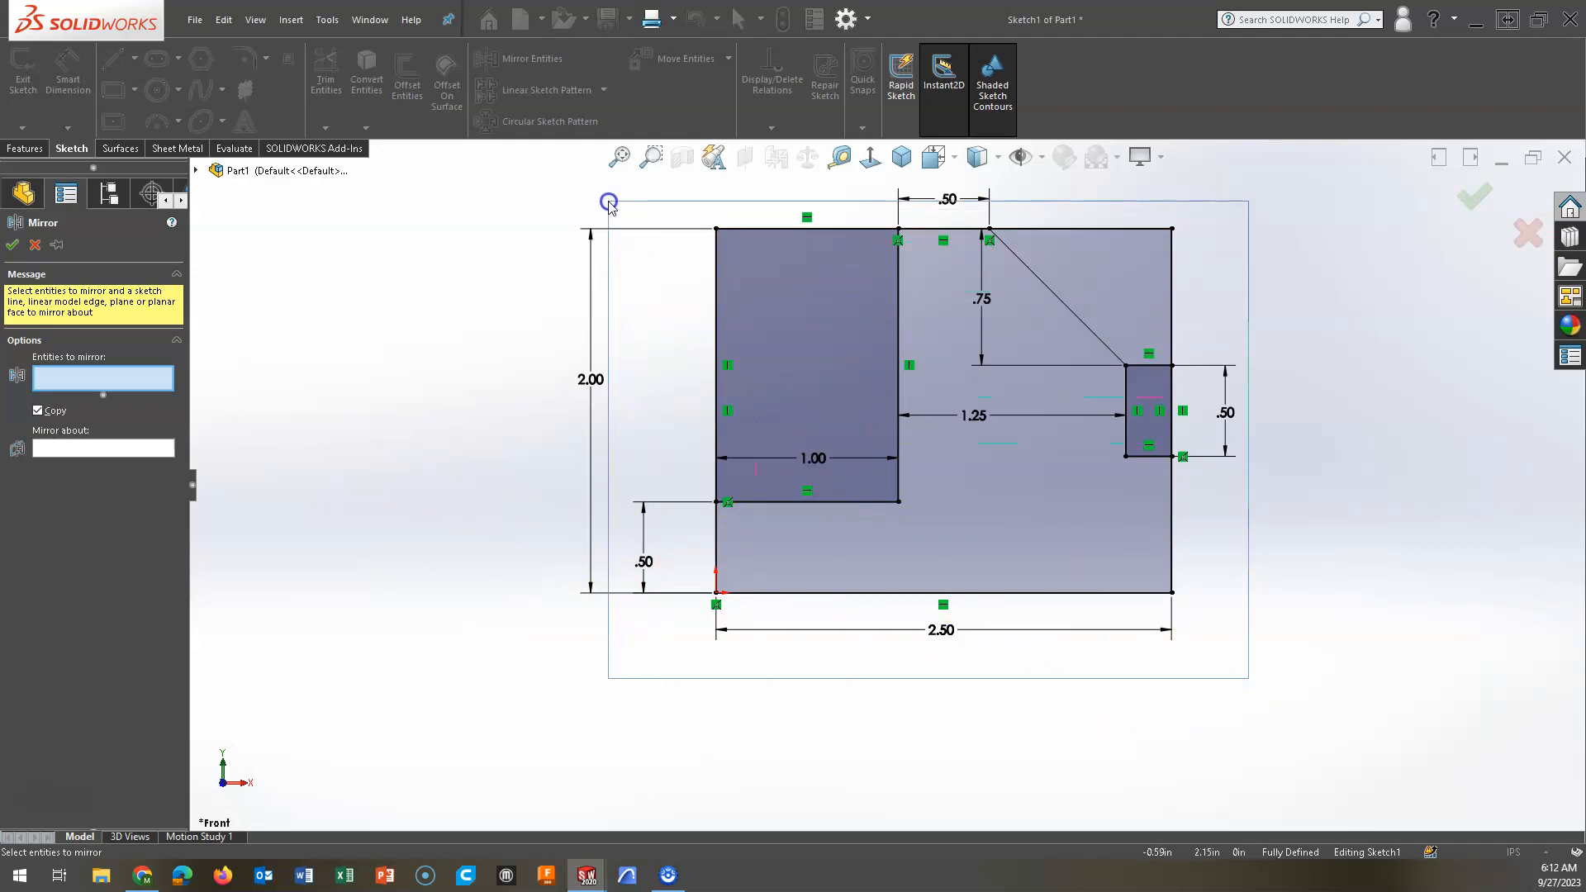
{"action": "left_click_drag", "start_coordinate": [608, 202], "coordinate": [1174, 592]}
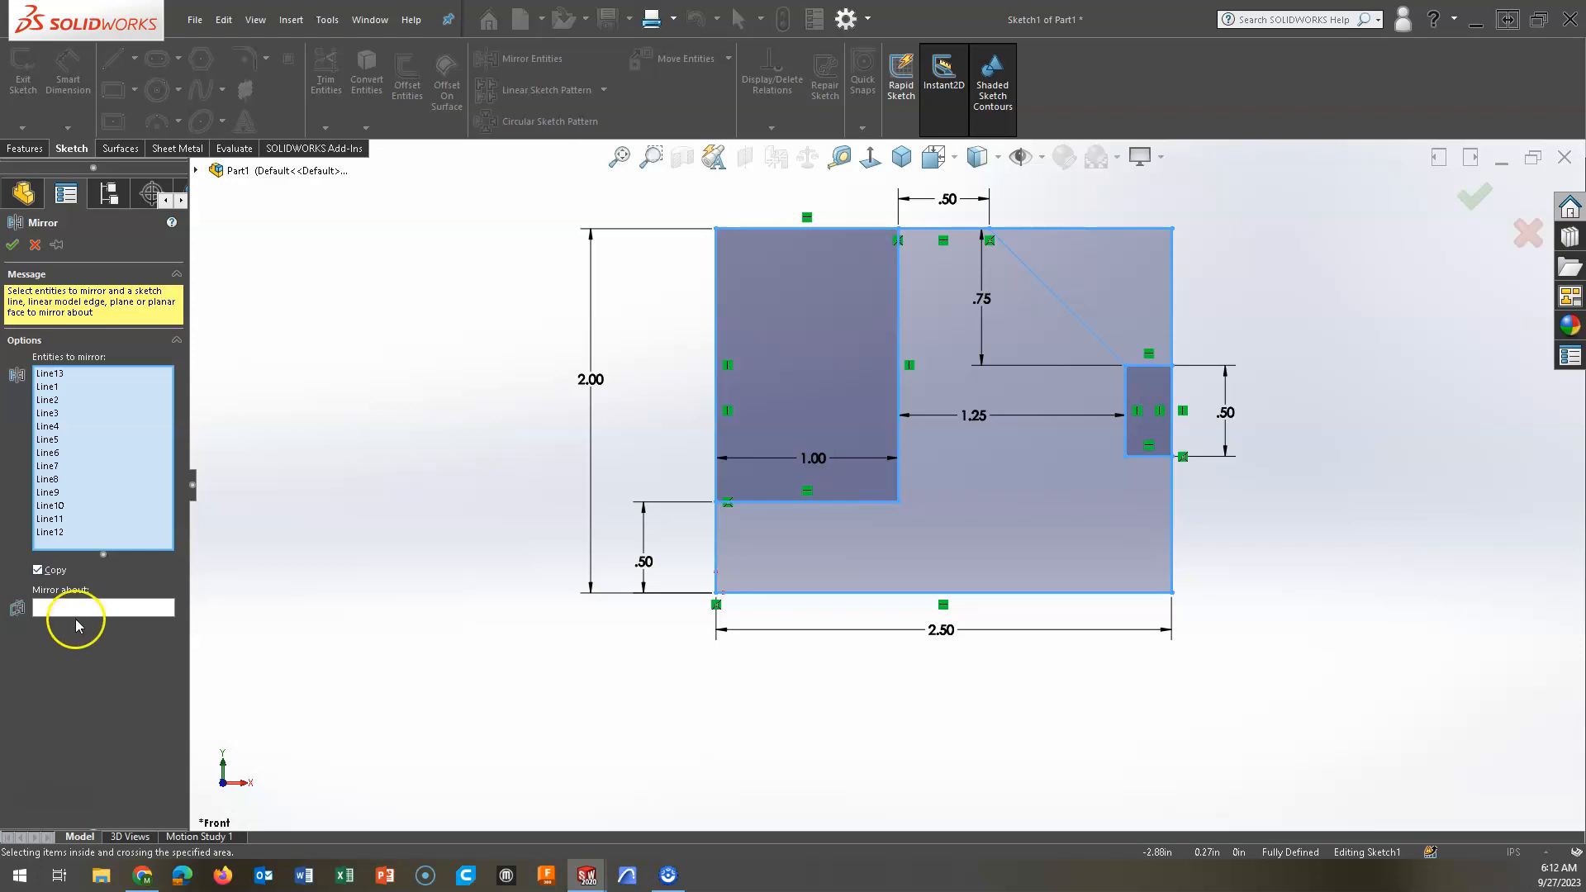
Mirror the half sketch about its right vertical edge into the full V-block profile.
{"action": "left_click", "coordinate": [101, 606]}
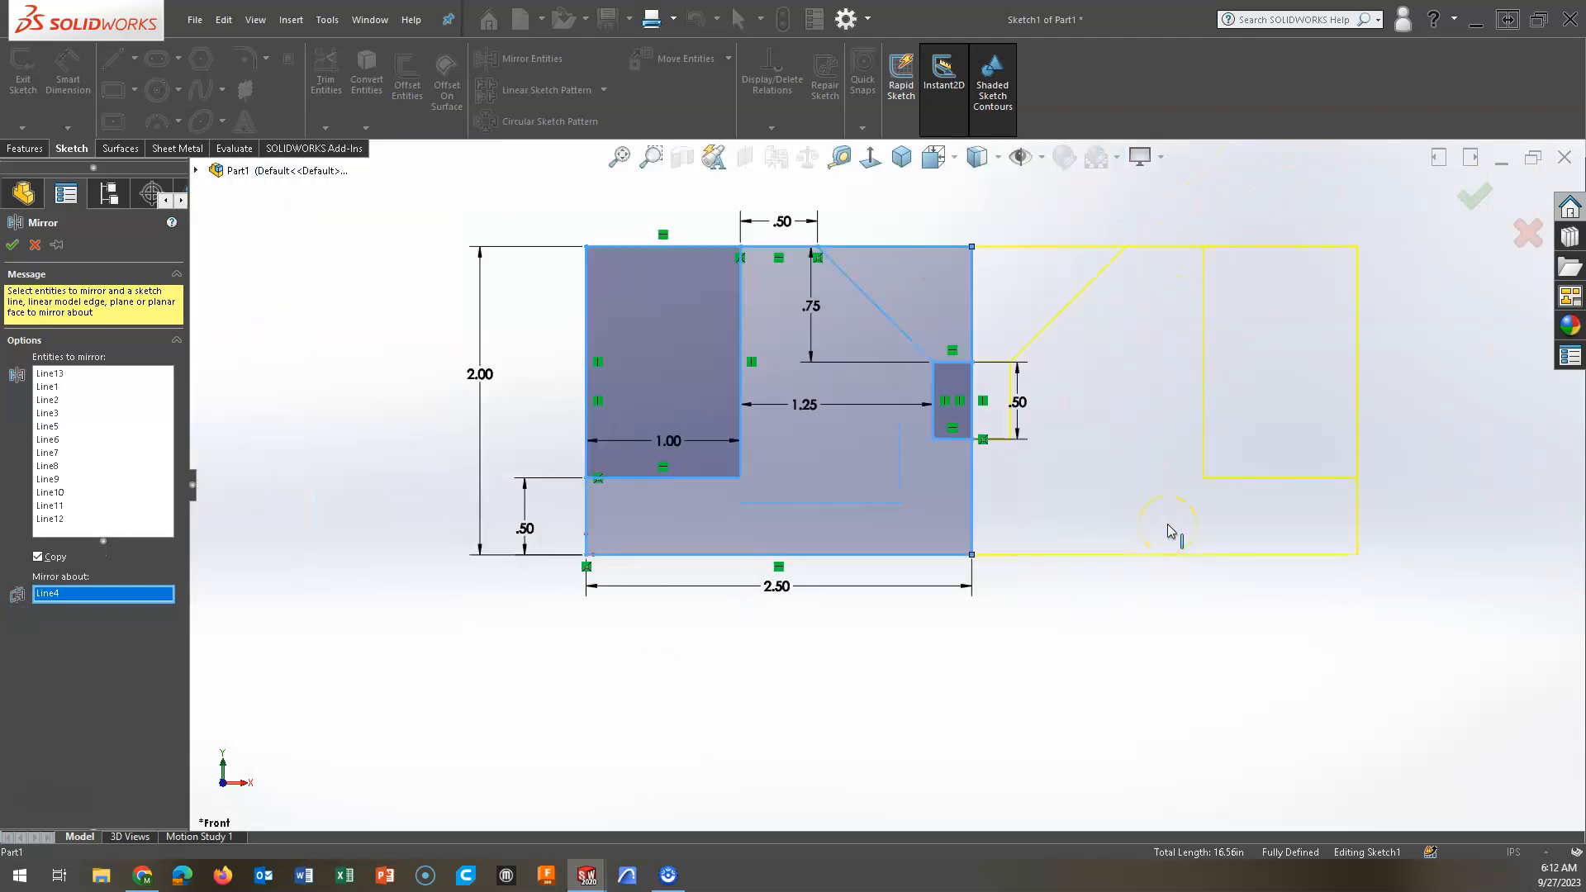
{"action": "left_click", "coordinate": [11, 245]}
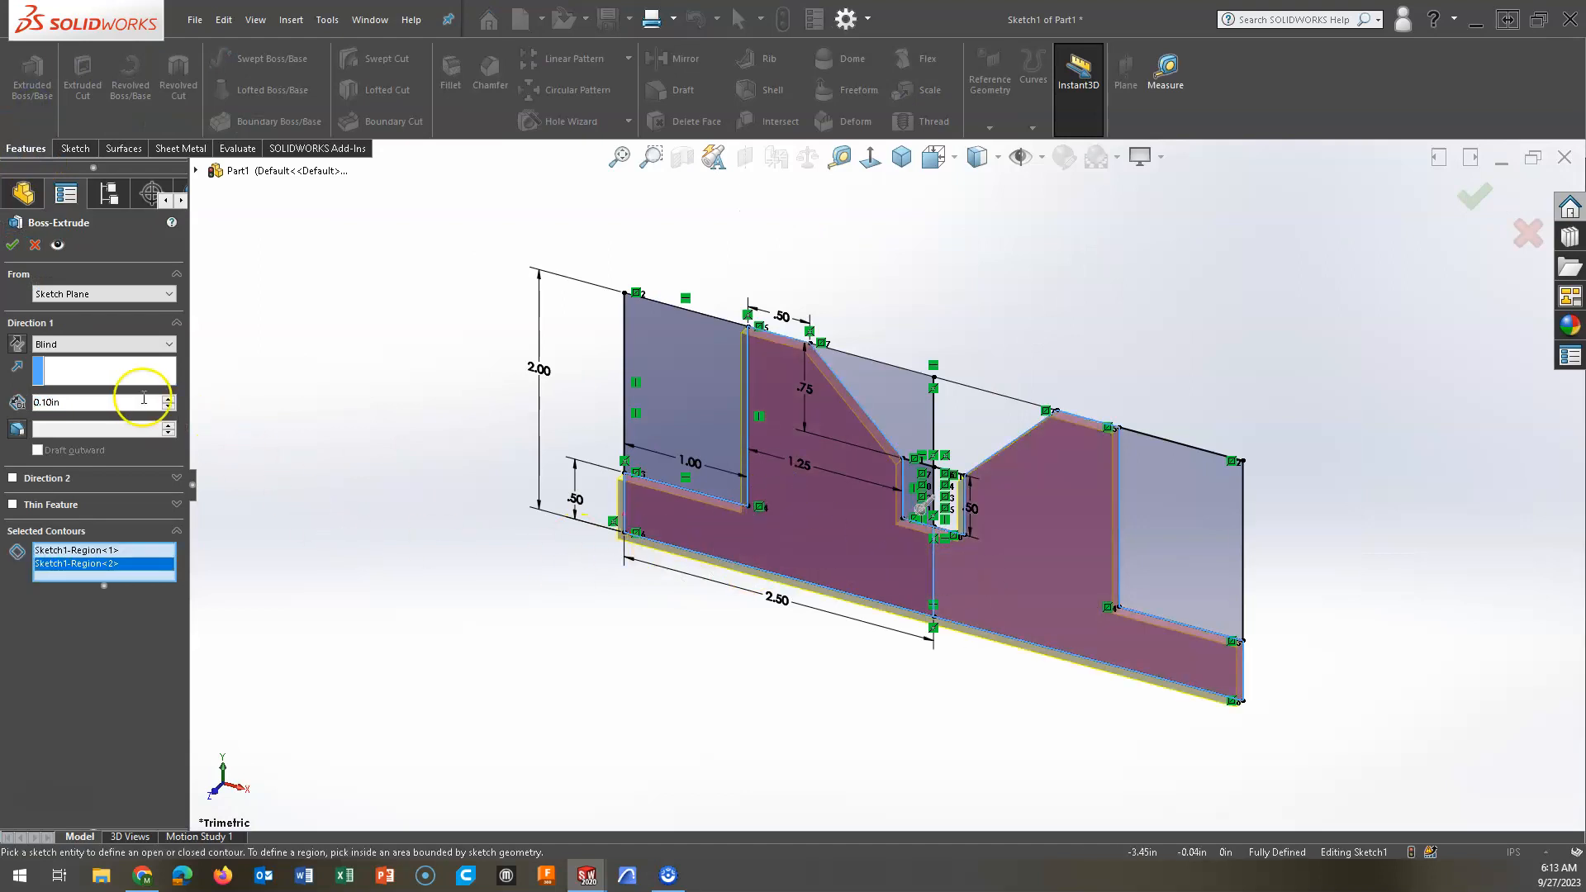
Extrude the full profile 3 inches Blind, then undo back to the unmirrored half sketch.
{"action": "type", "text": "3"}
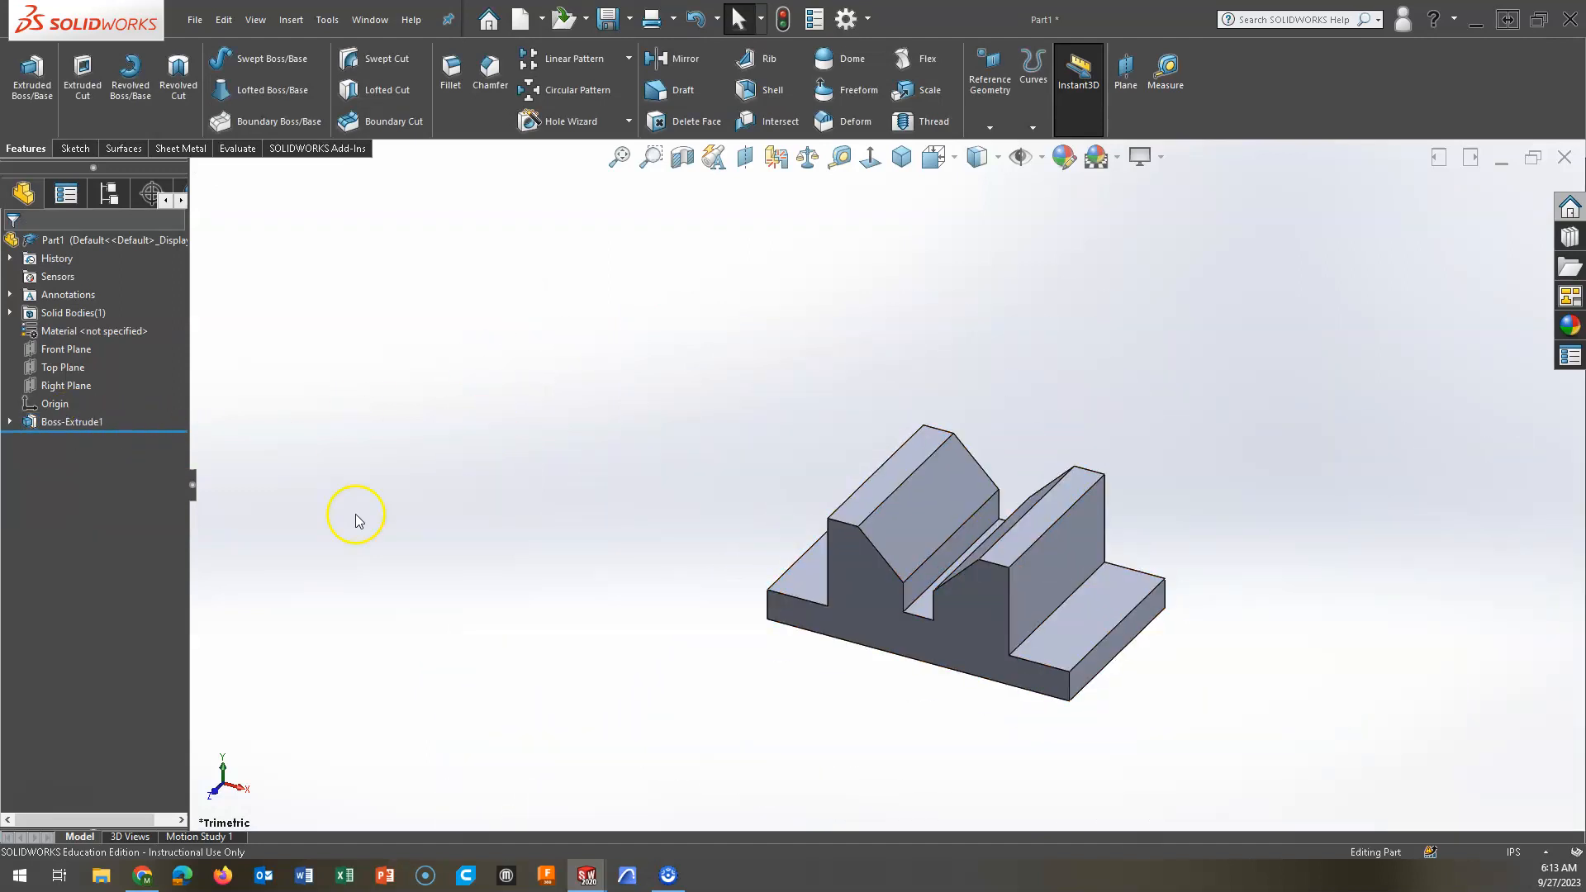
{"action": "left_click", "coordinate": [71, 422]}
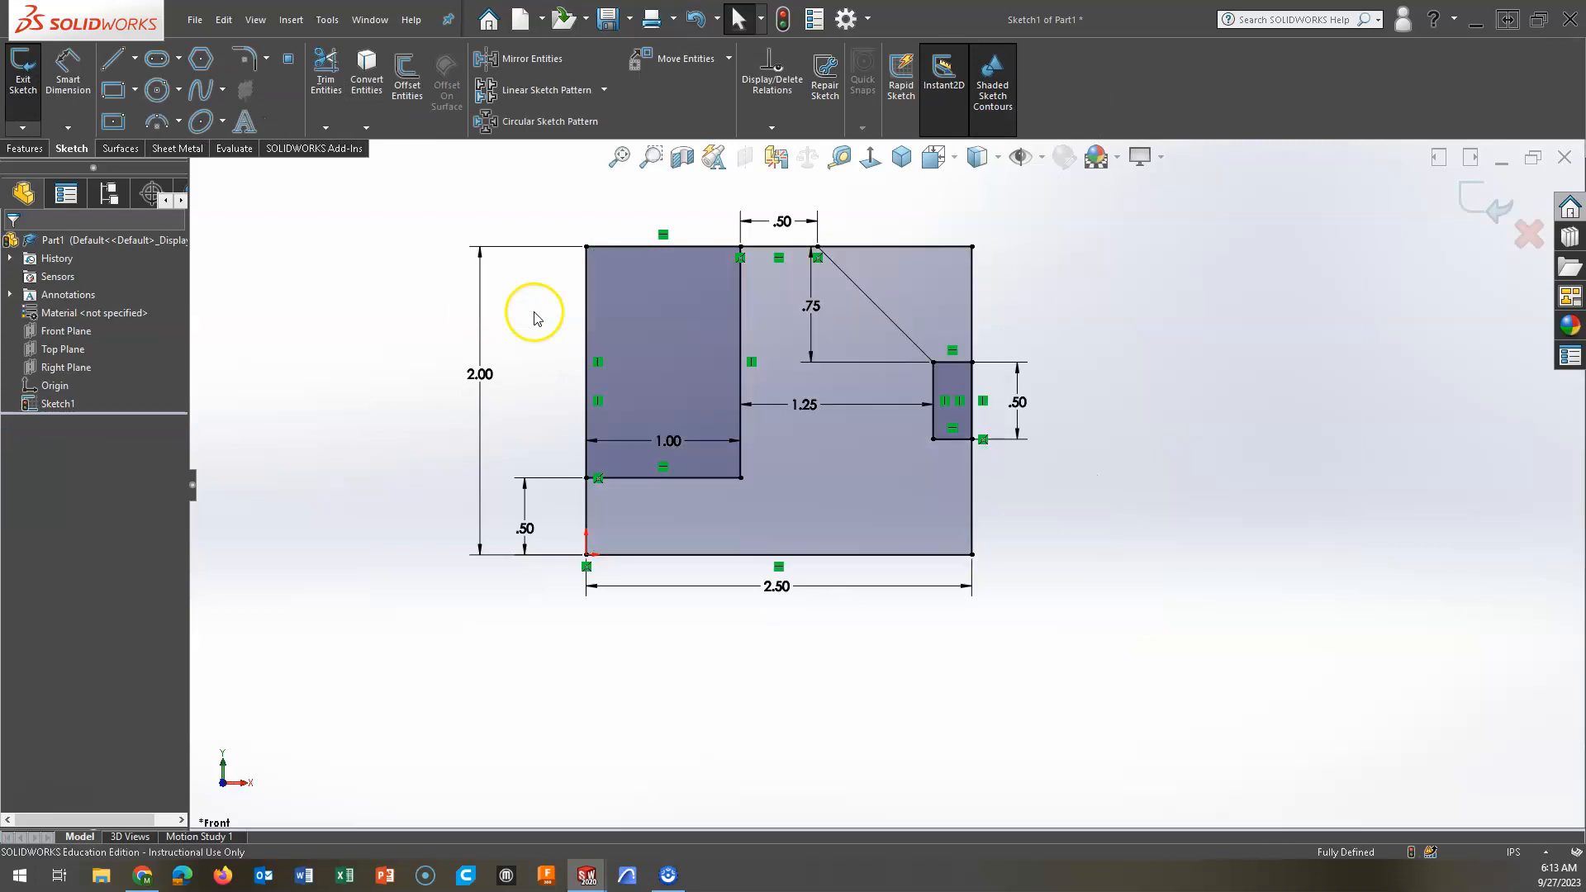
Extrude the half sketch 3.00in deep into the solid half block Boss-Extrude2.
{"action": "left_click", "coordinate": [24, 149]}
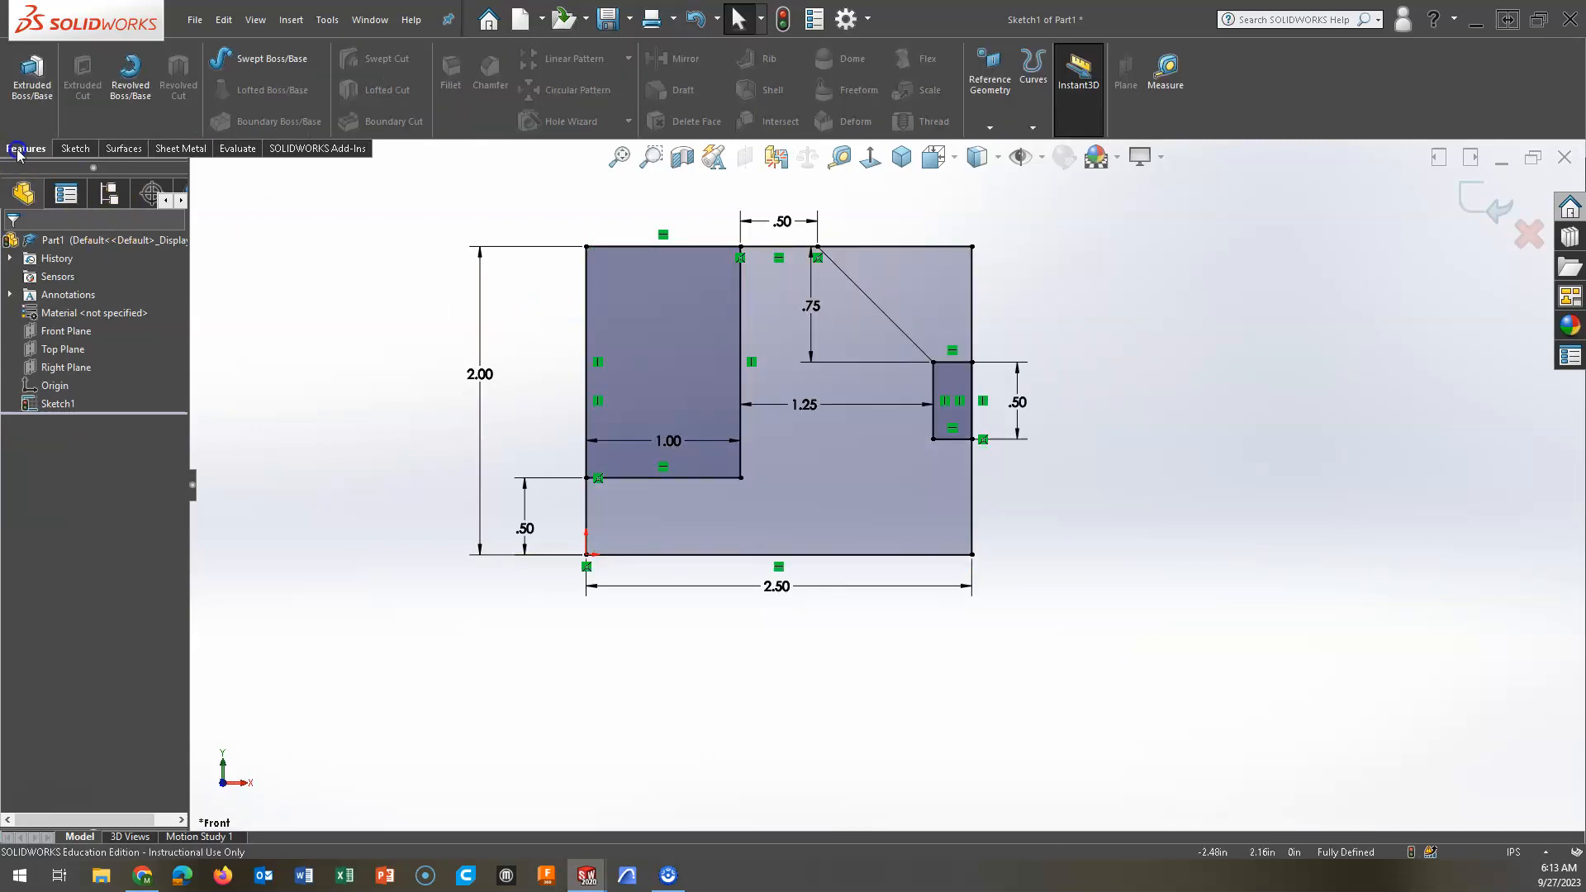
{"action": "left_click", "coordinate": [31, 76]}
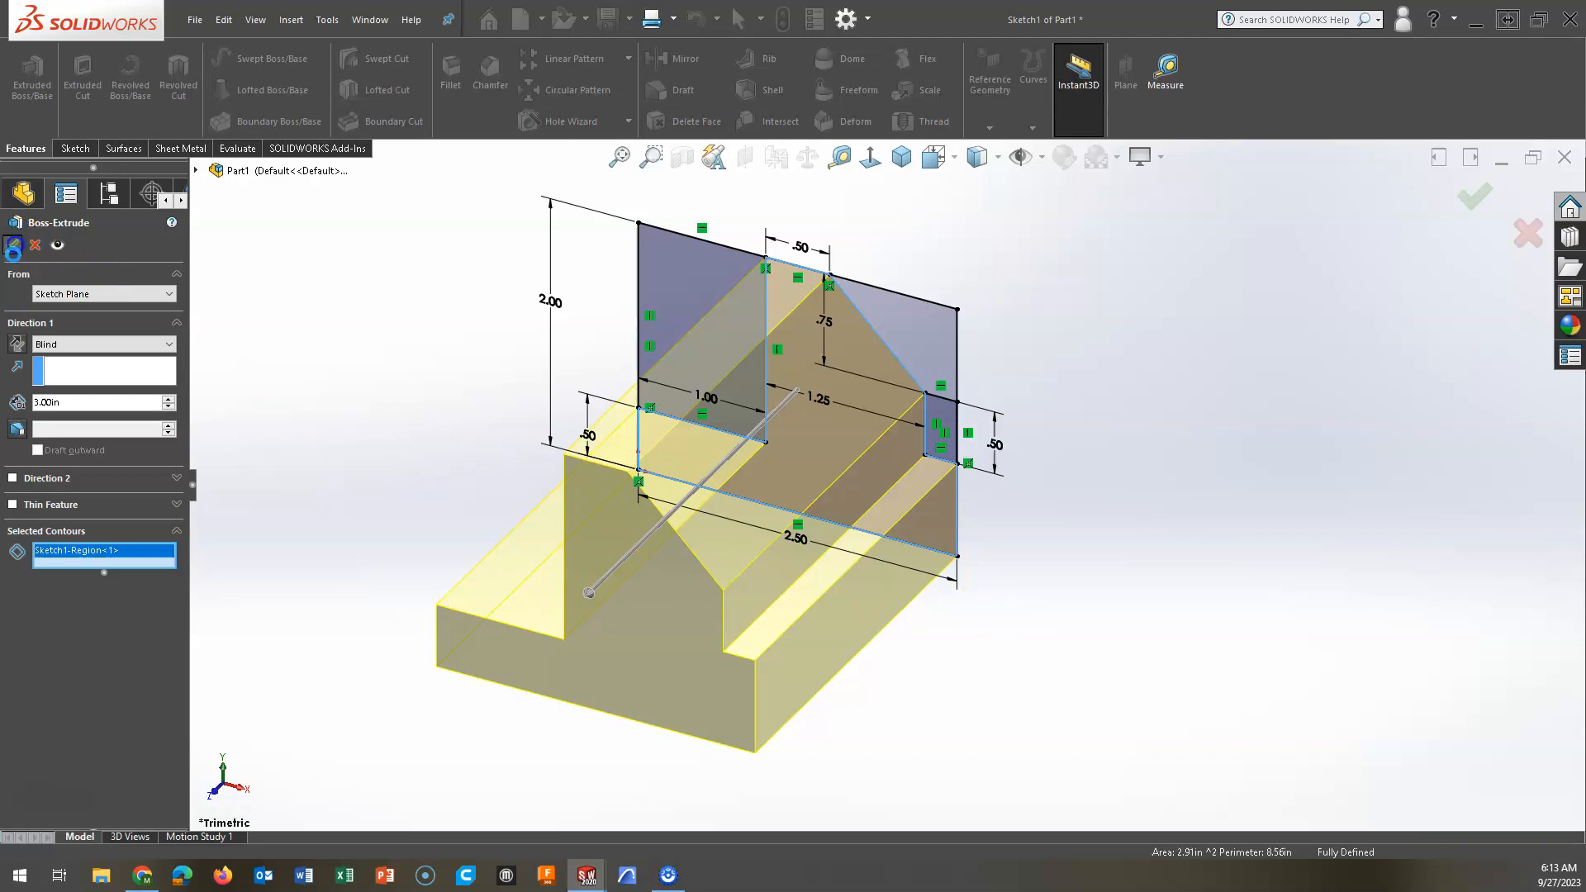
{"action": "left_click", "coordinate": [1474, 195]}
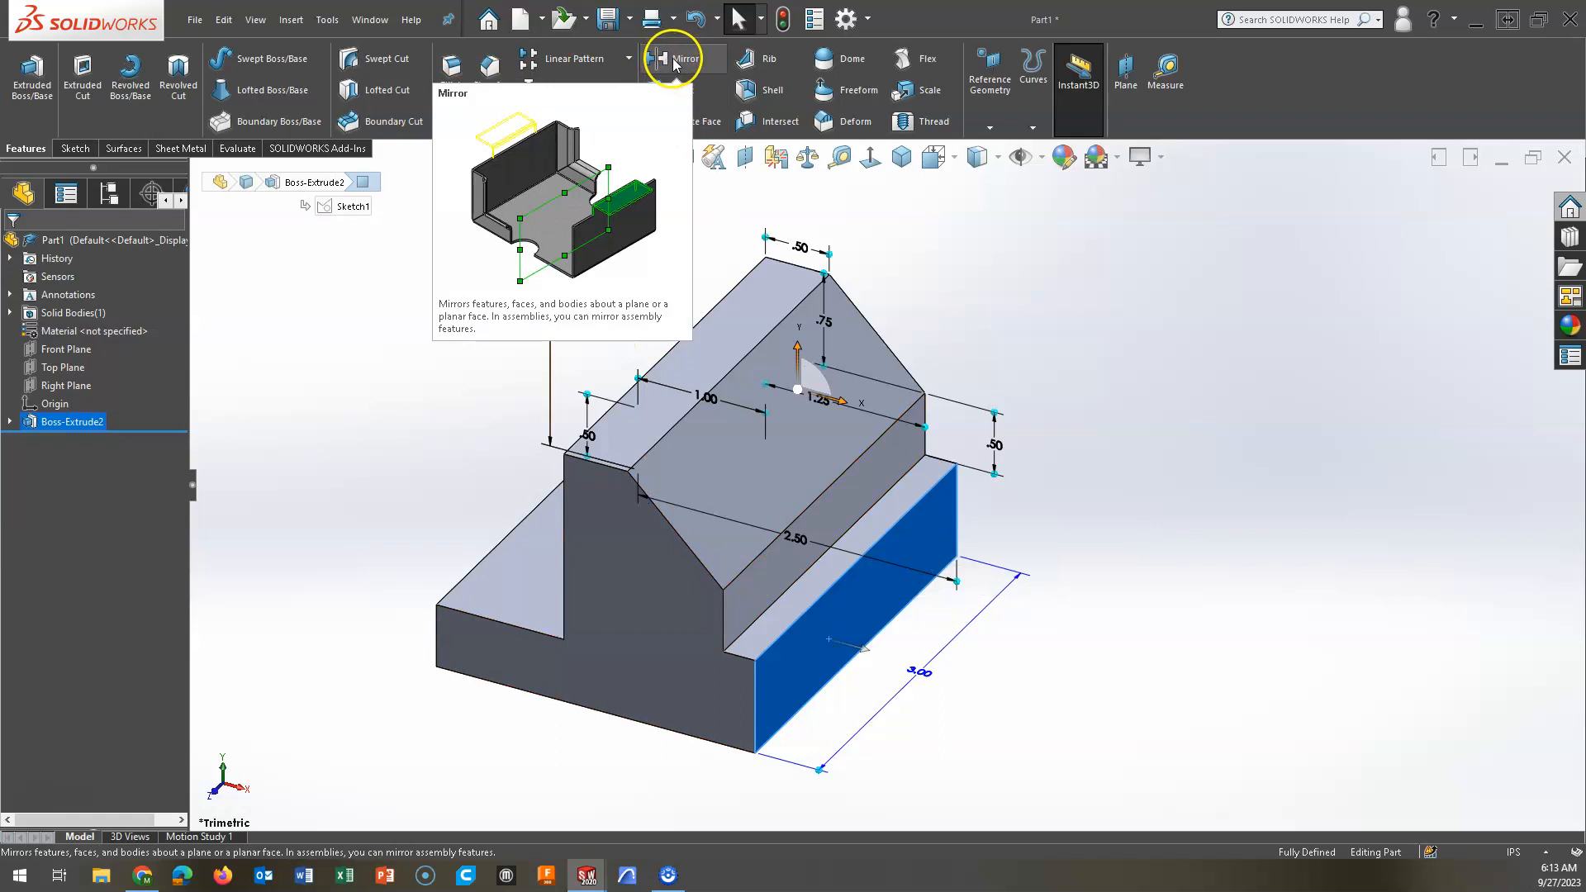
Mirror Boss-Extrude2 across the half block's right side face to complete the V-block.
{"action": "left_click", "coordinate": [679, 58]}
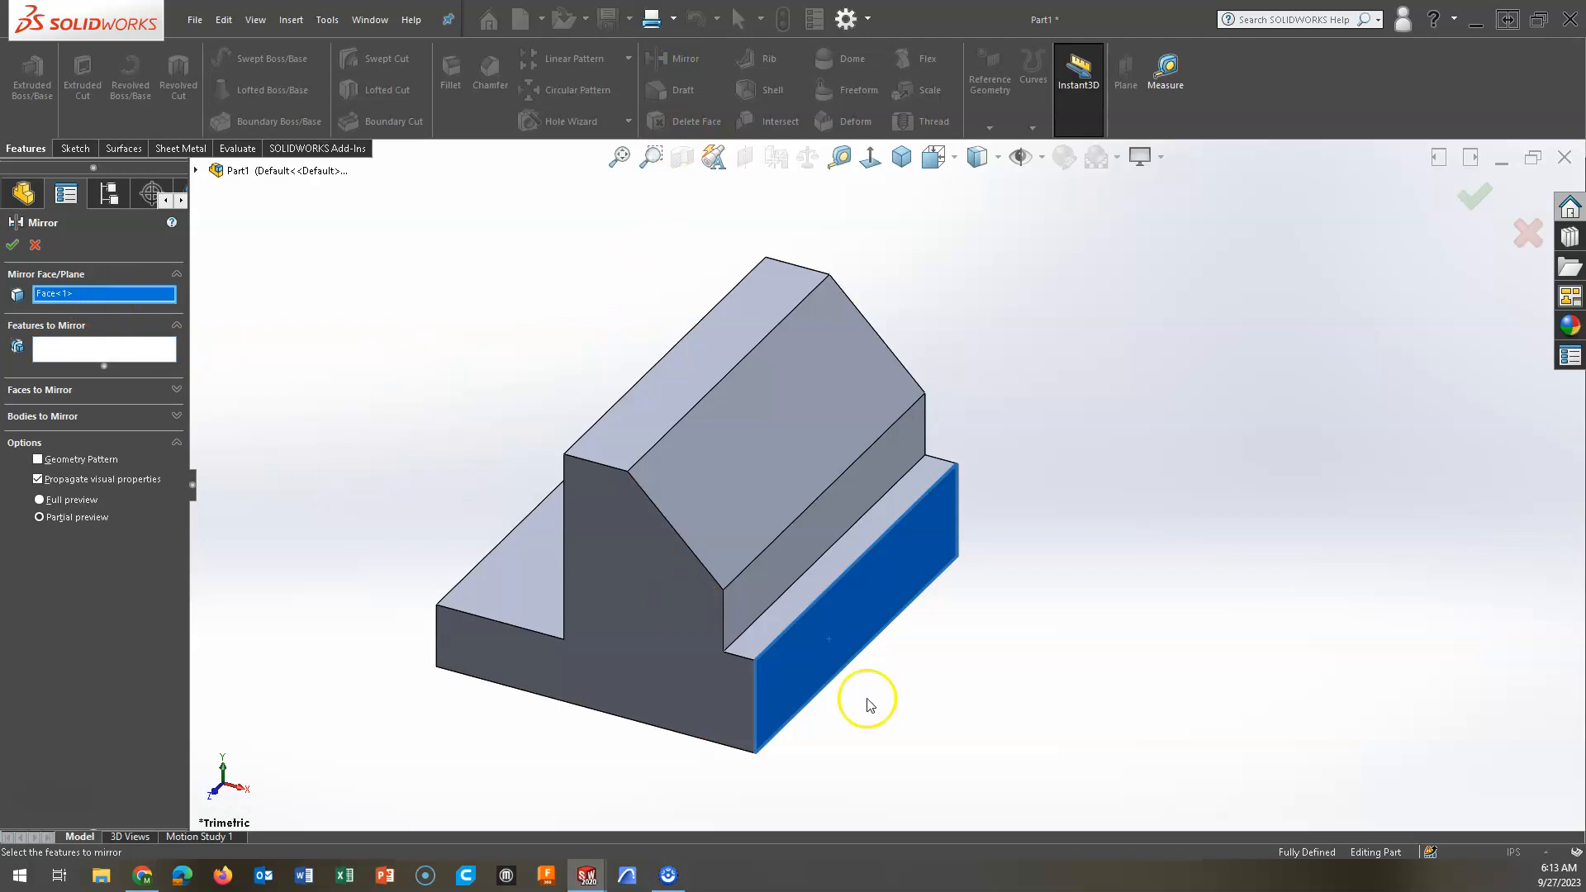
{"action": "mouse_move", "coordinate": [220, 481]}
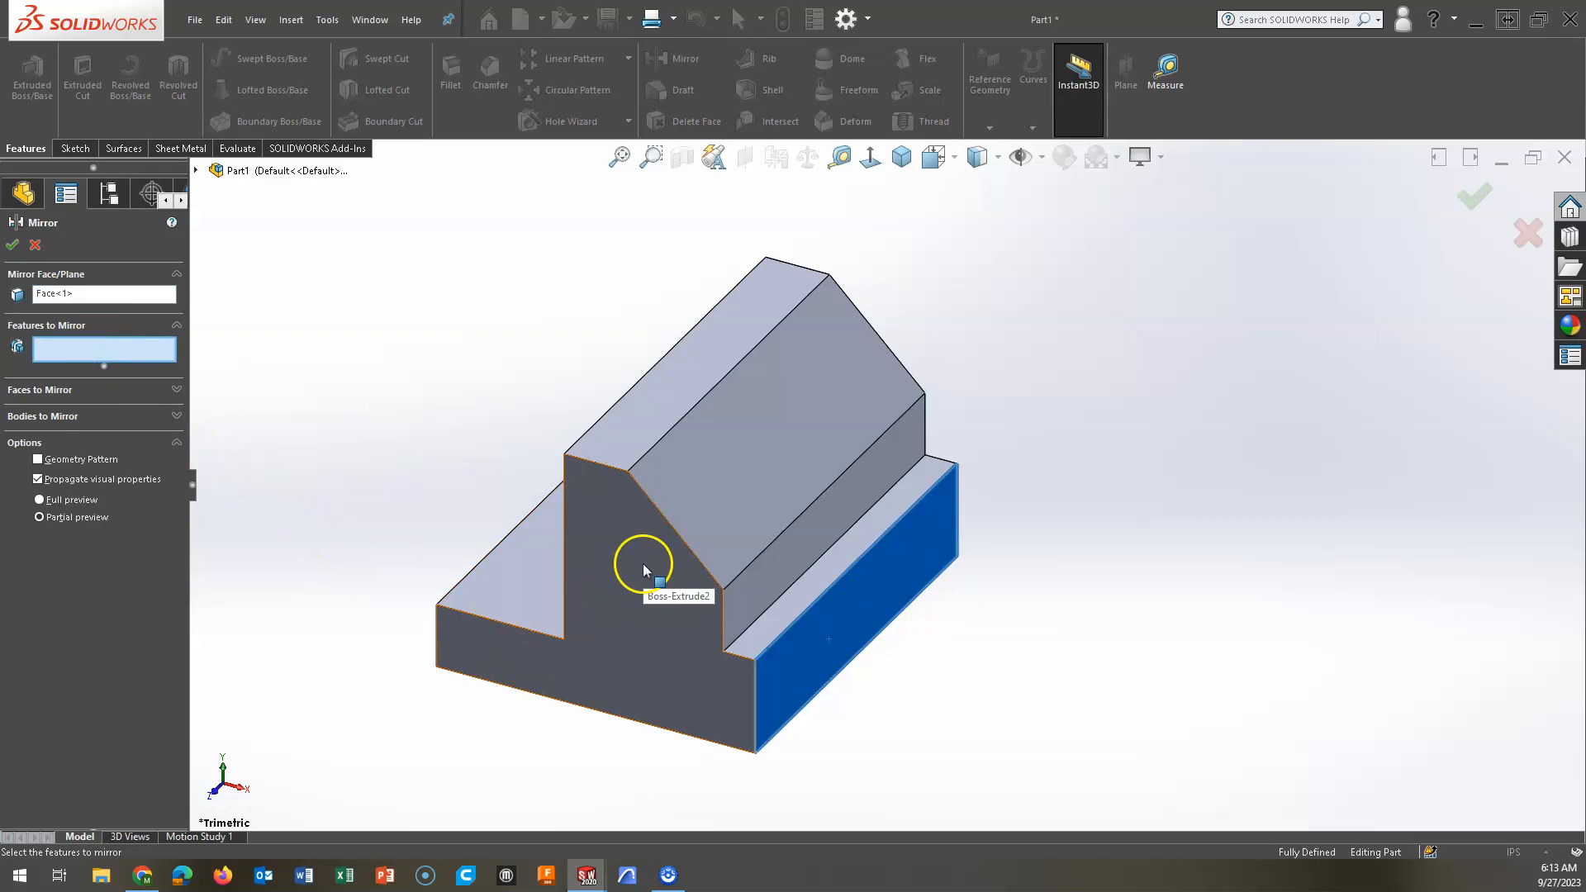
{"action": "left_click", "coordinate": [645, 571]}
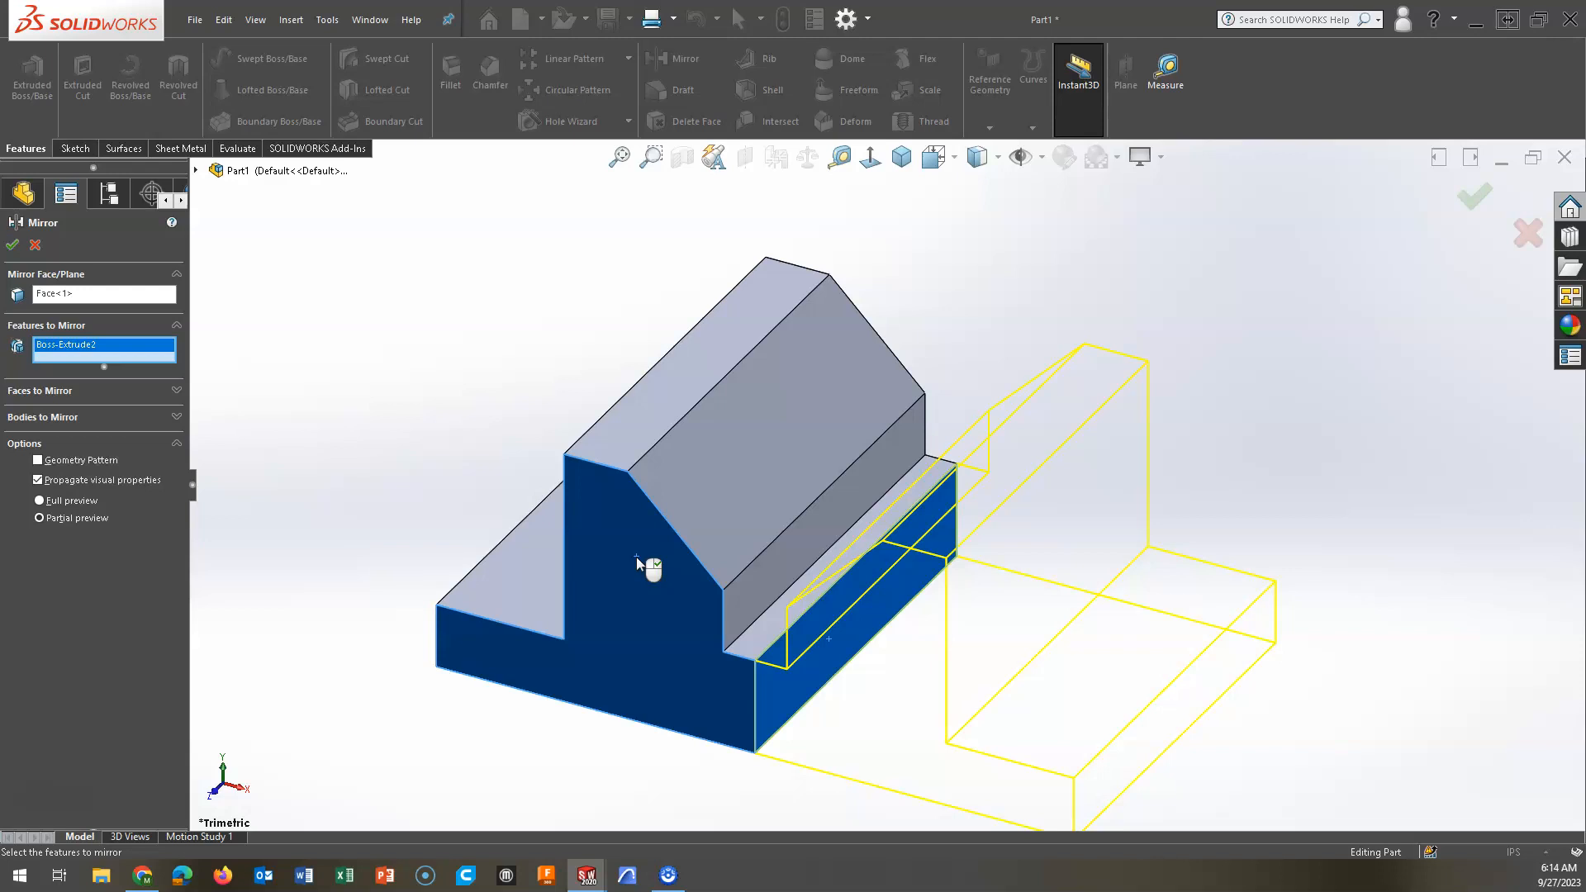
{"action": "mouse_move", "coordinate": [147, 450]}
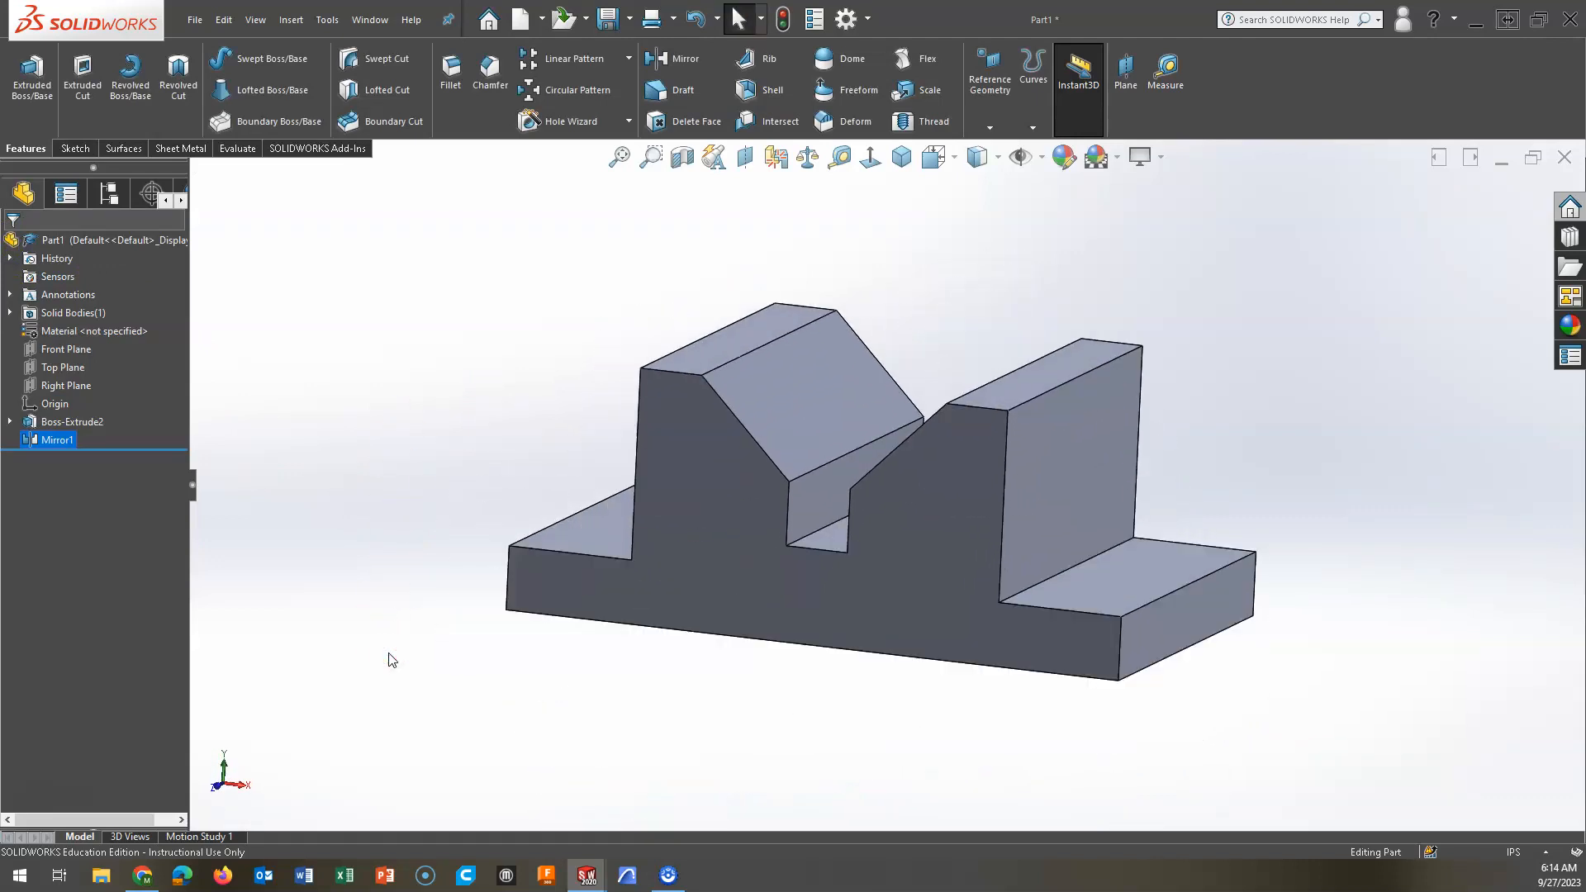
{"action": "mouse_move", "coordinate": [605, 535]}
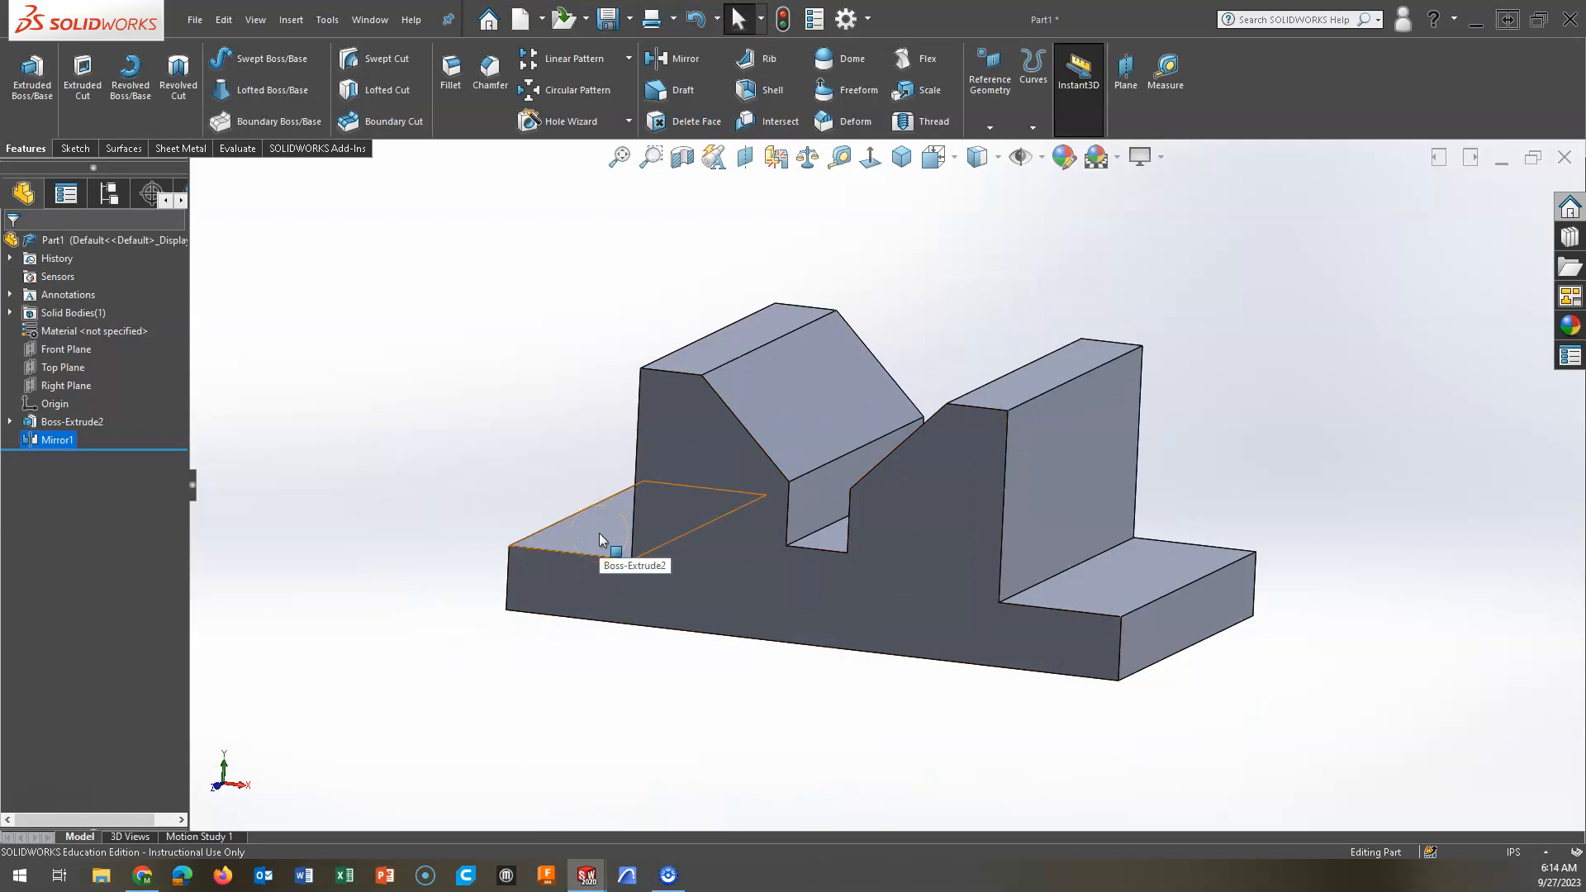